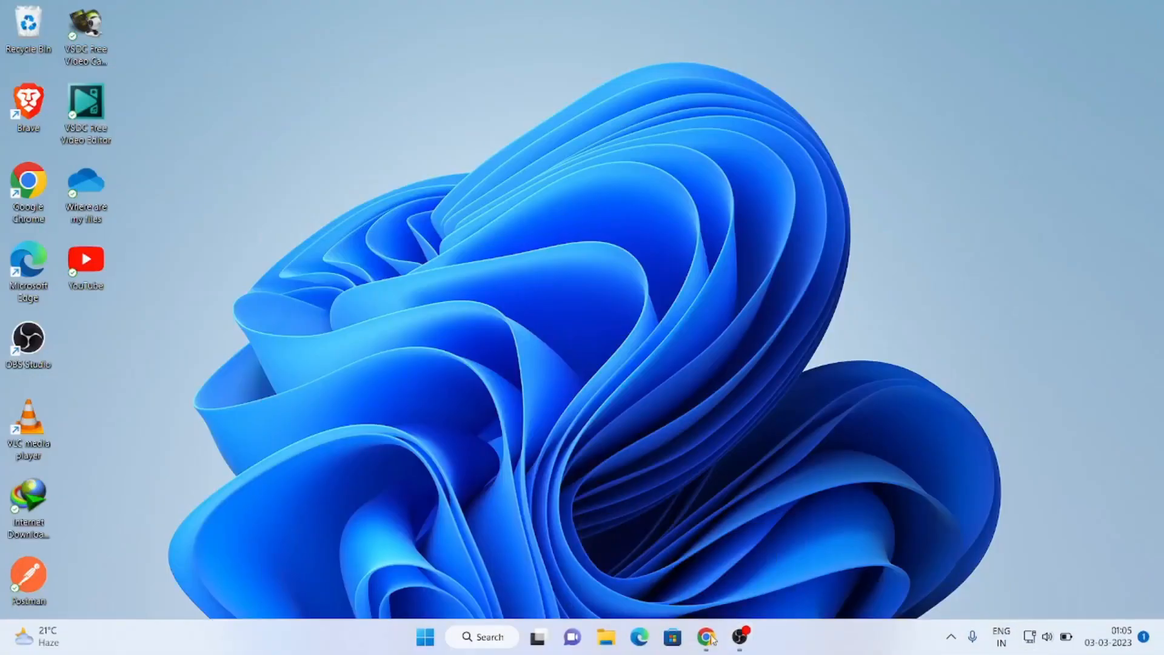
Launch the SQL Plus app from the Windows 11 Start menu's pinned apps
left_click(425, 636)
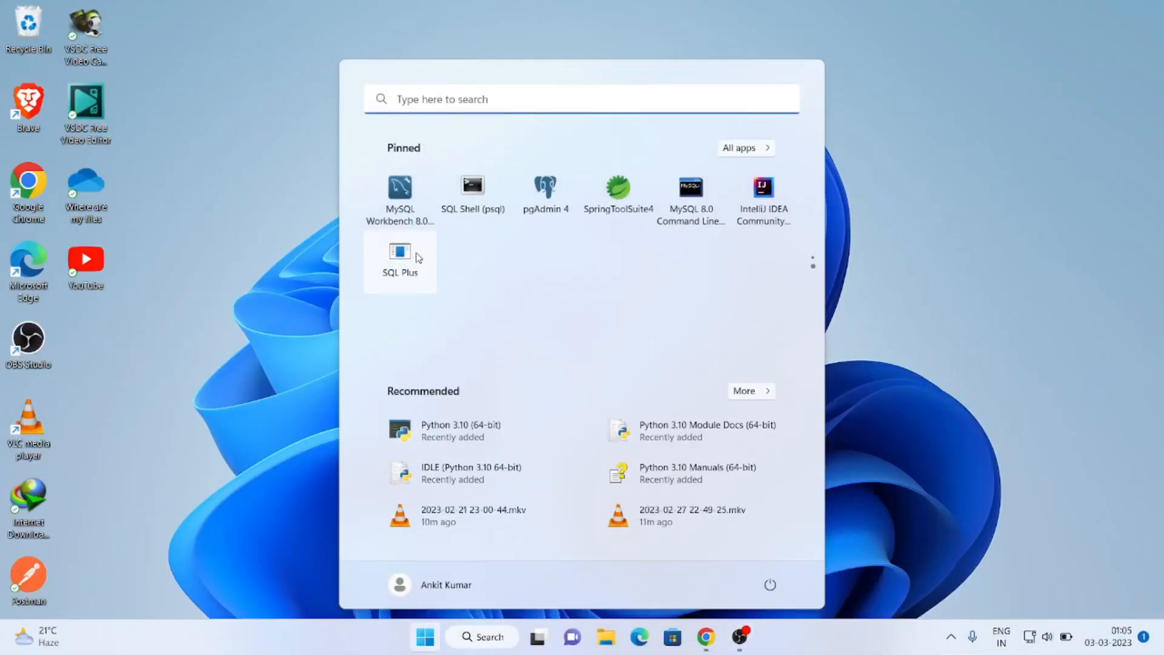
left_click(400, 260)
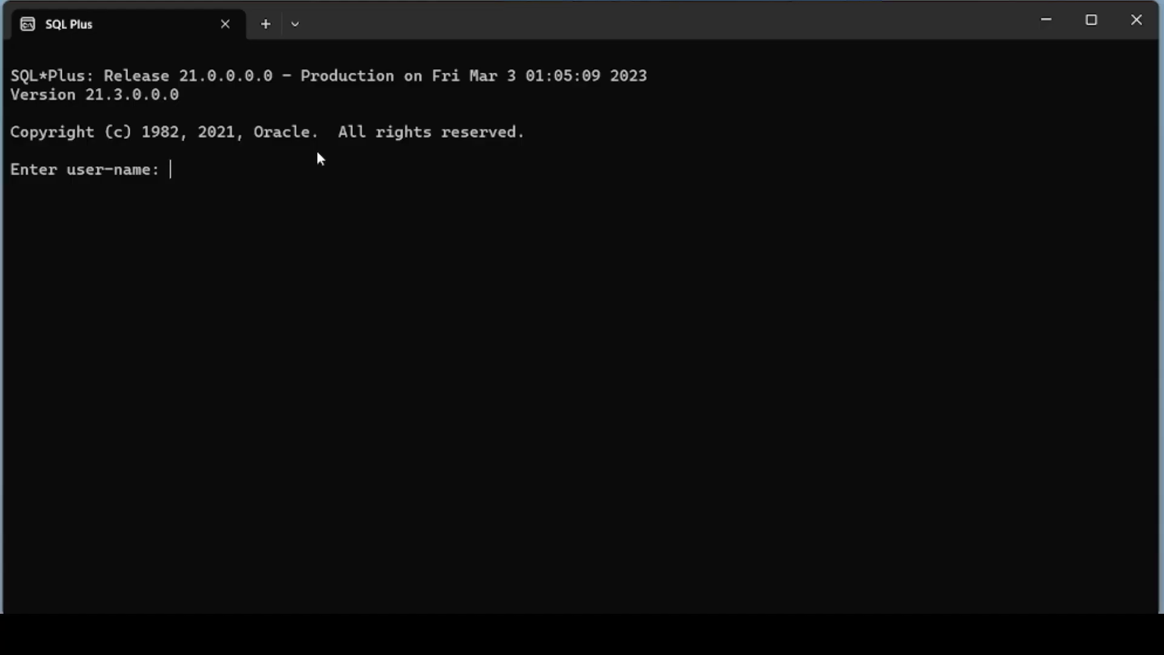
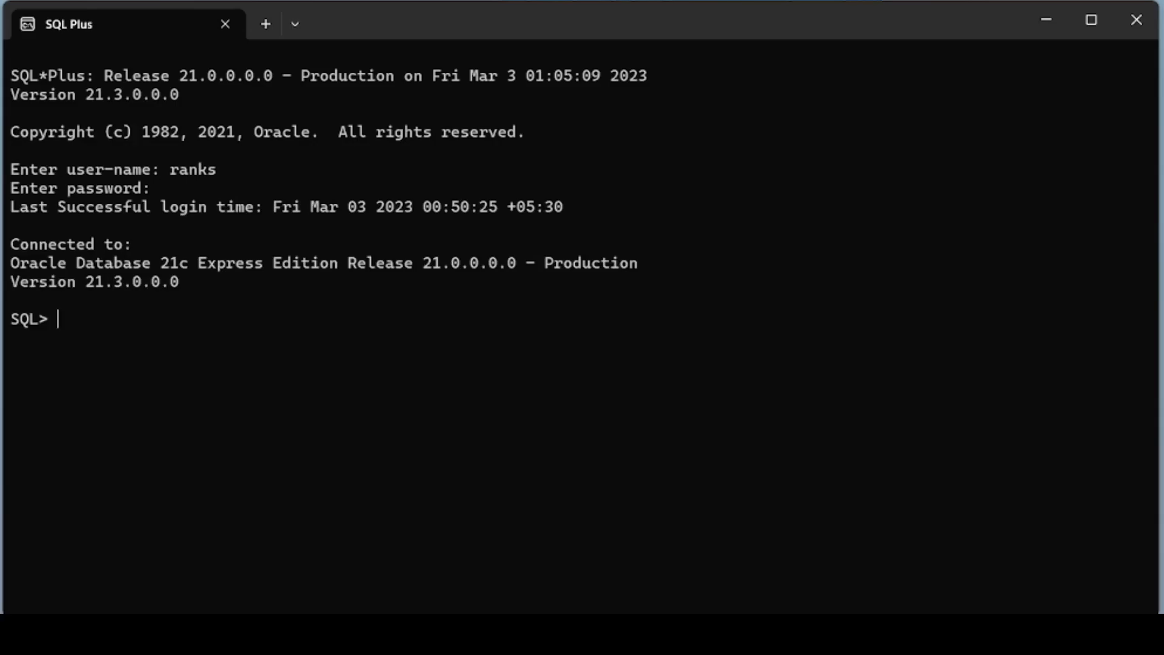
Query all rows of the student table with select * from student
type("selec")
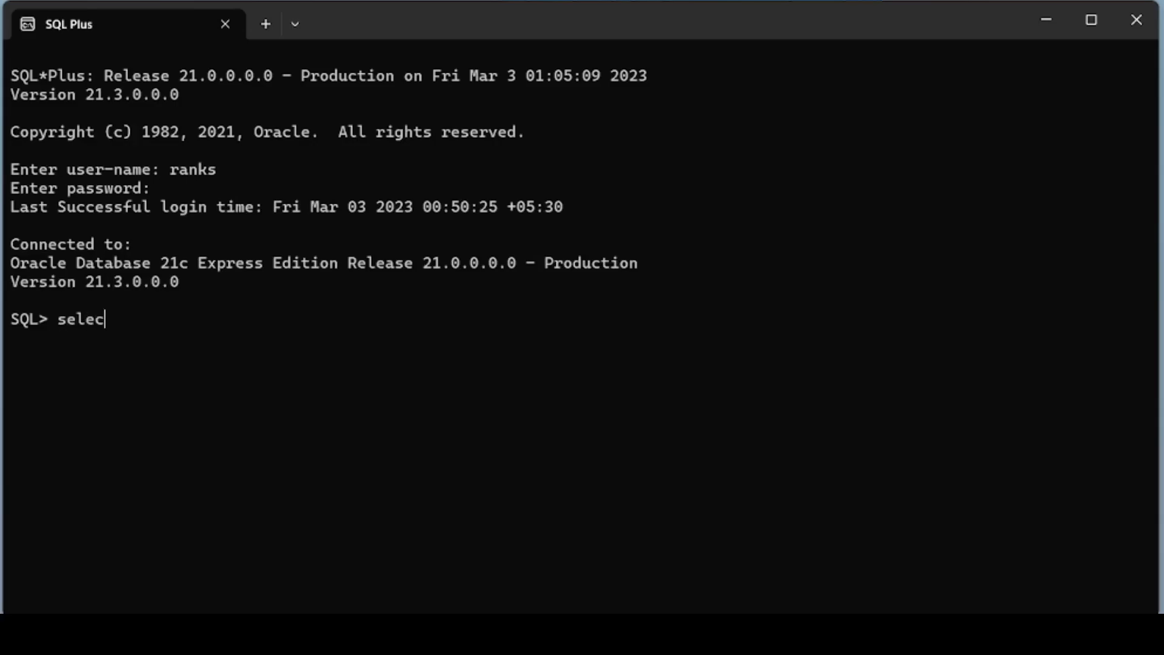
type("t *")
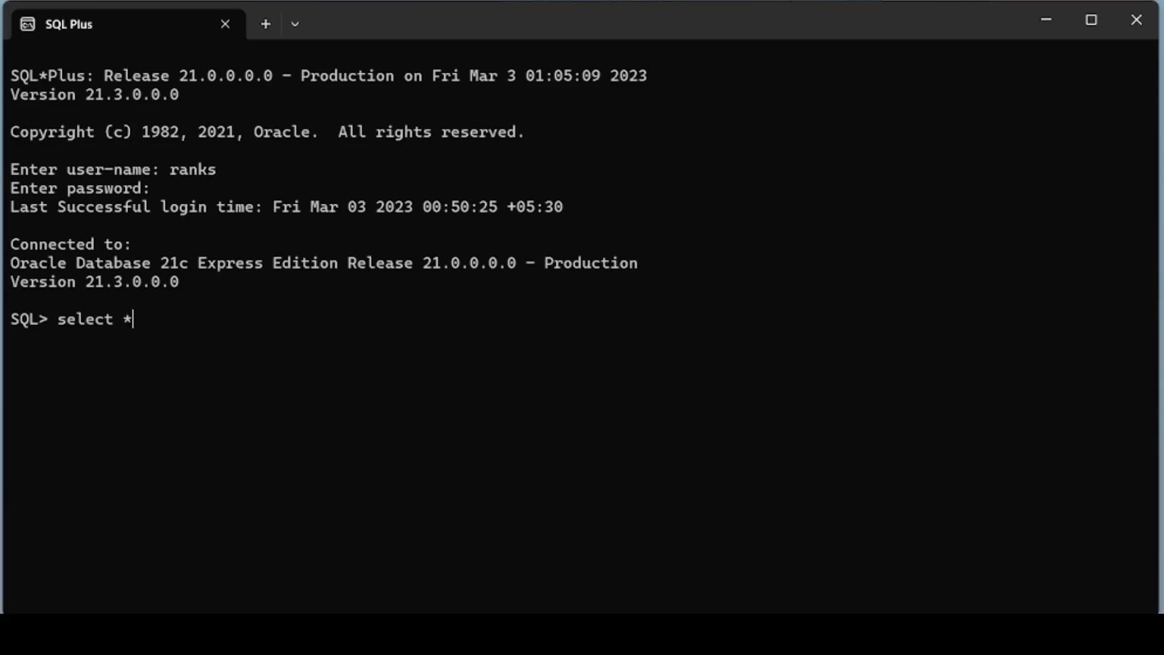
type("fr")
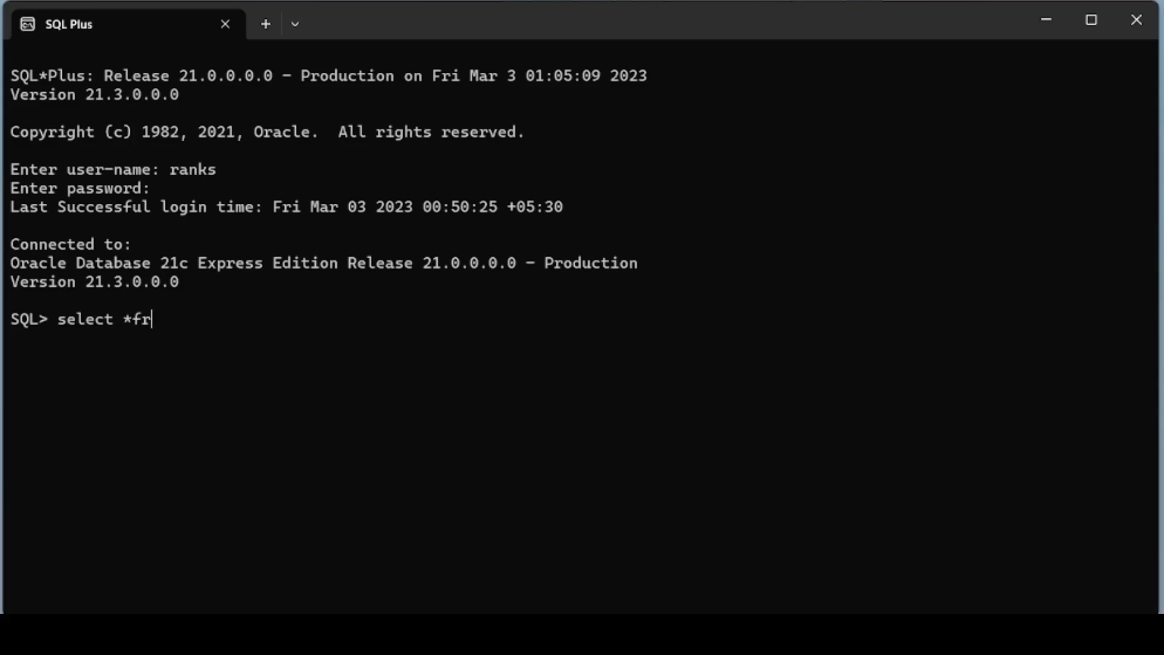
type("om student;")
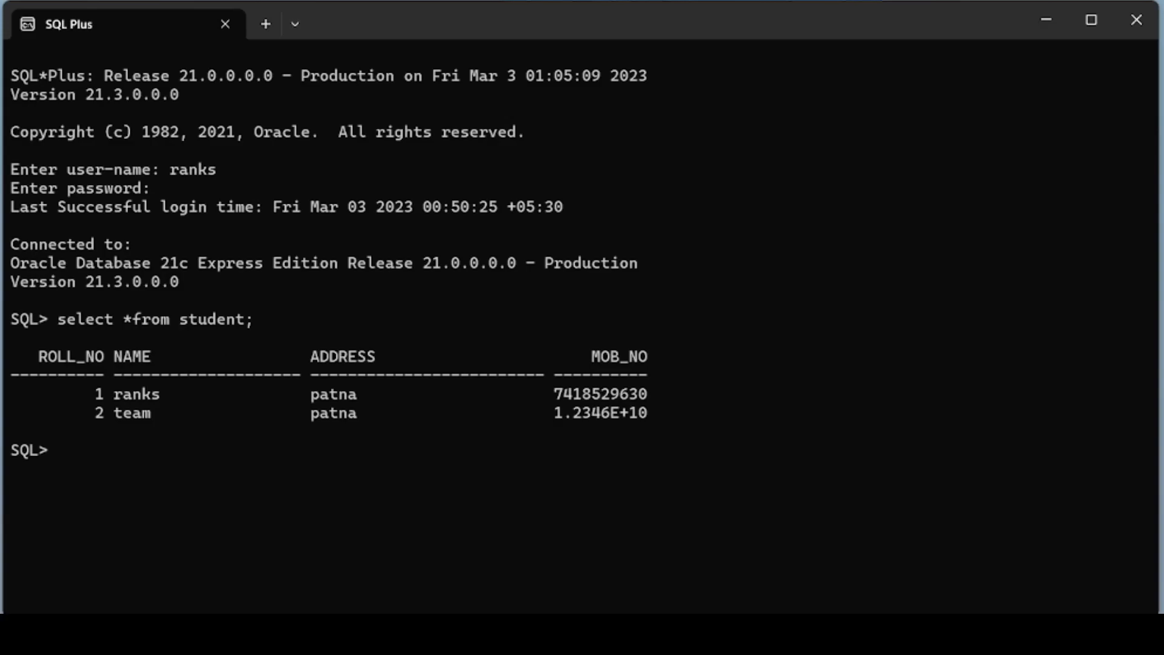
type("in")
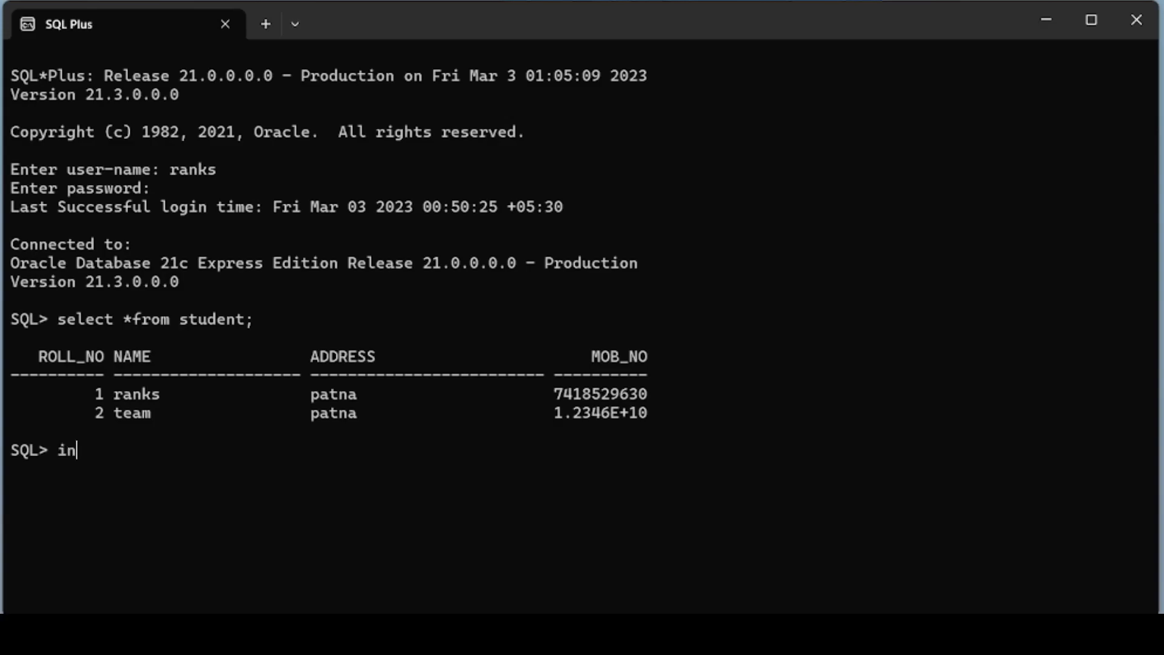
type("sert into")
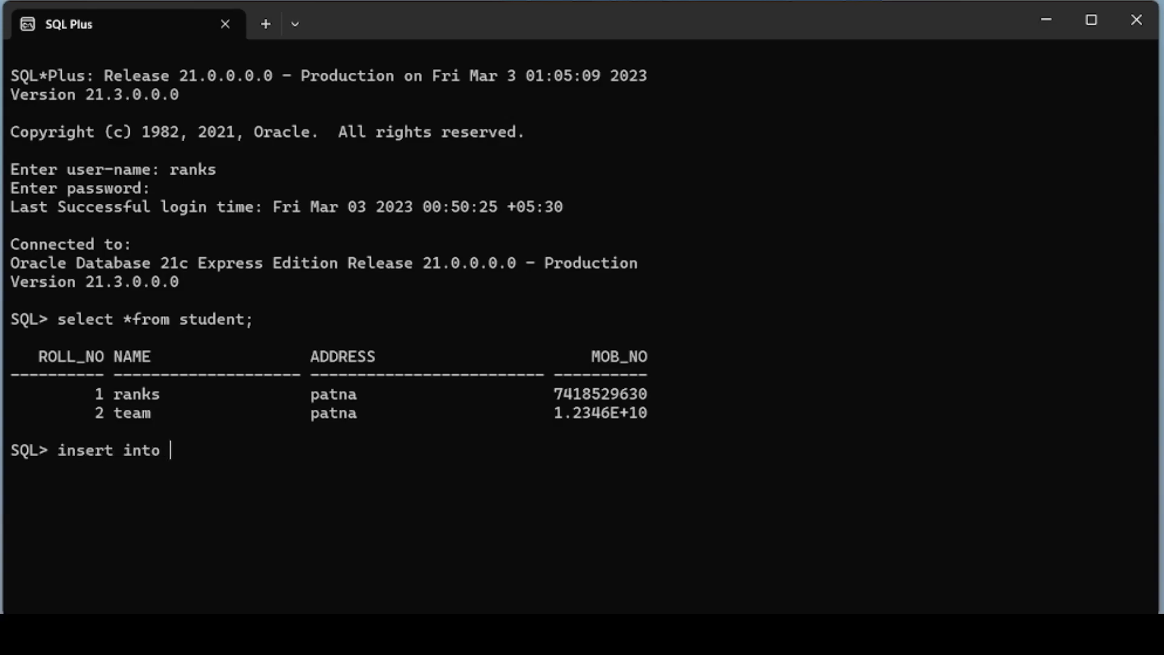
type("student")
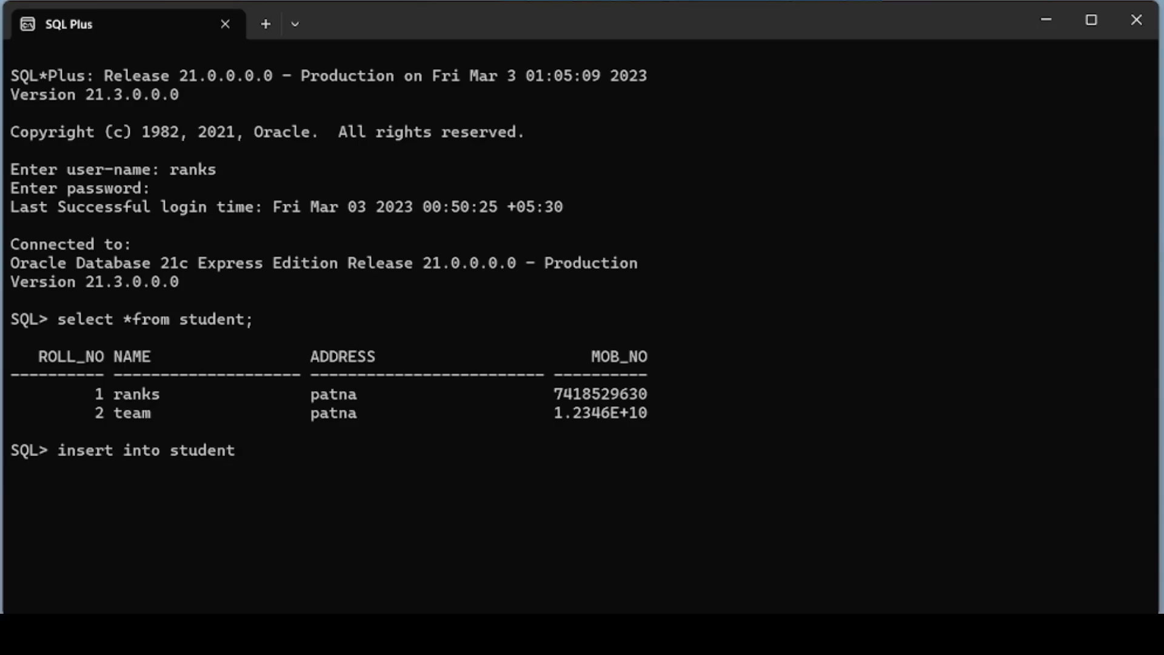
type("values(")
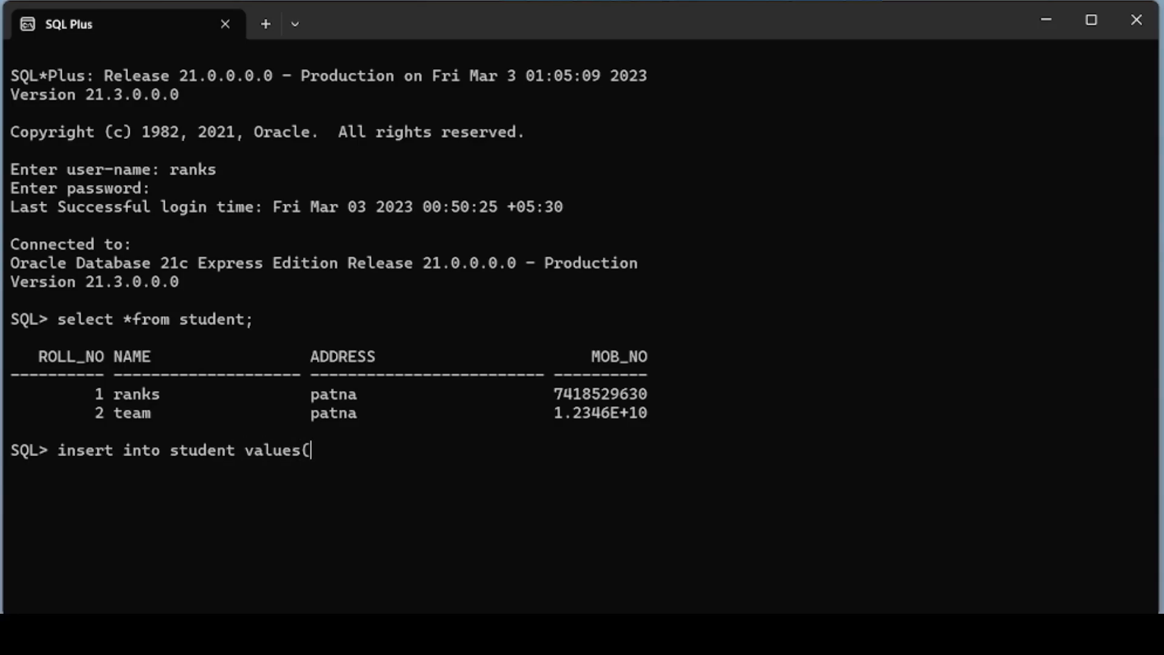
type("3,")
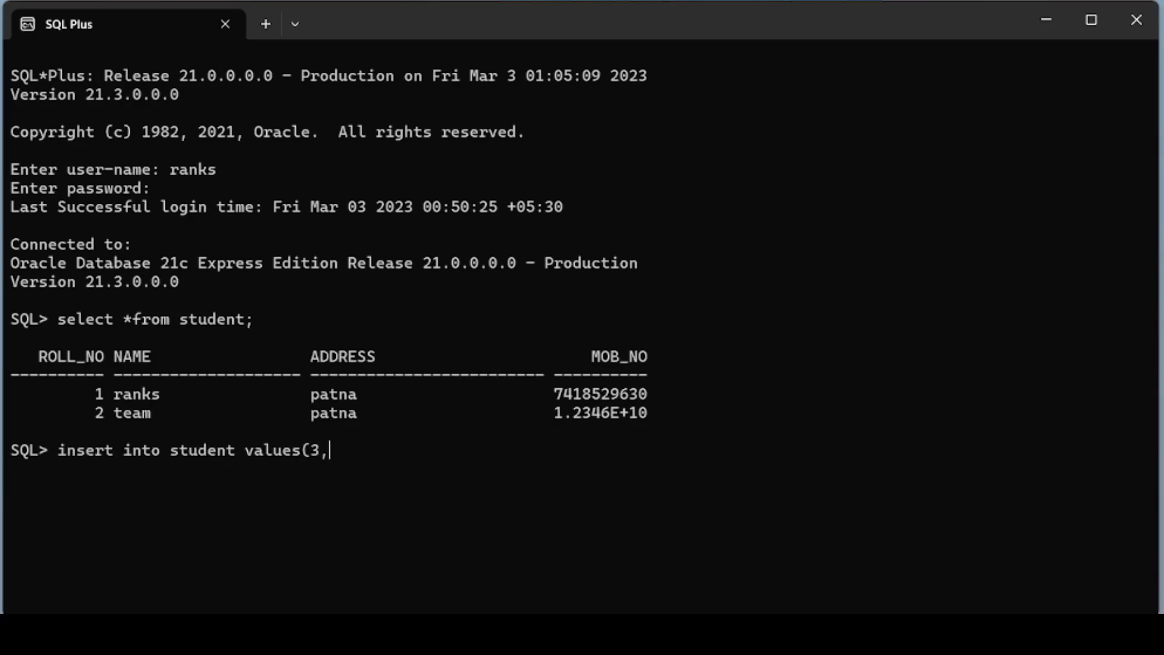
type("'ankit',")
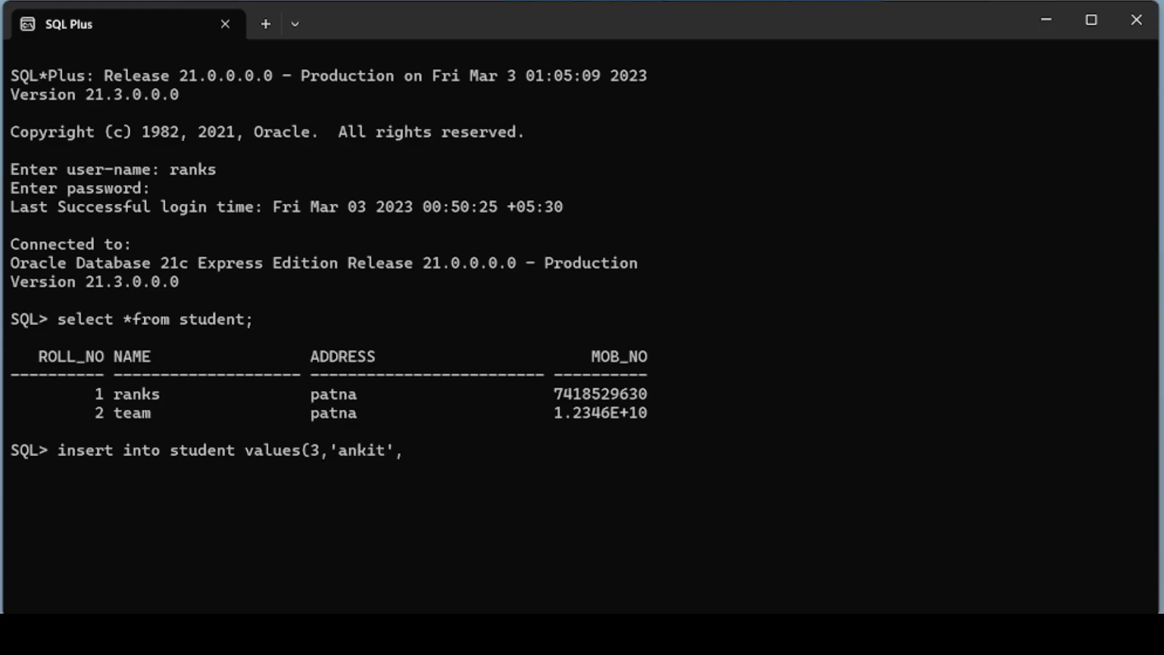
type("'patna")
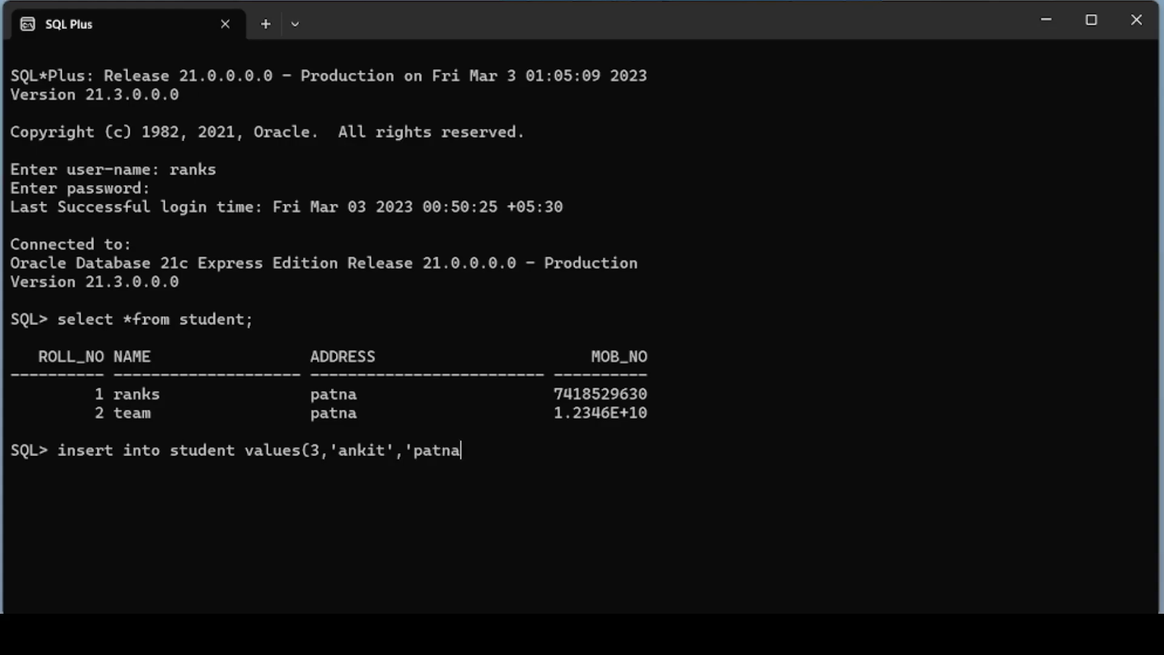
type("',")
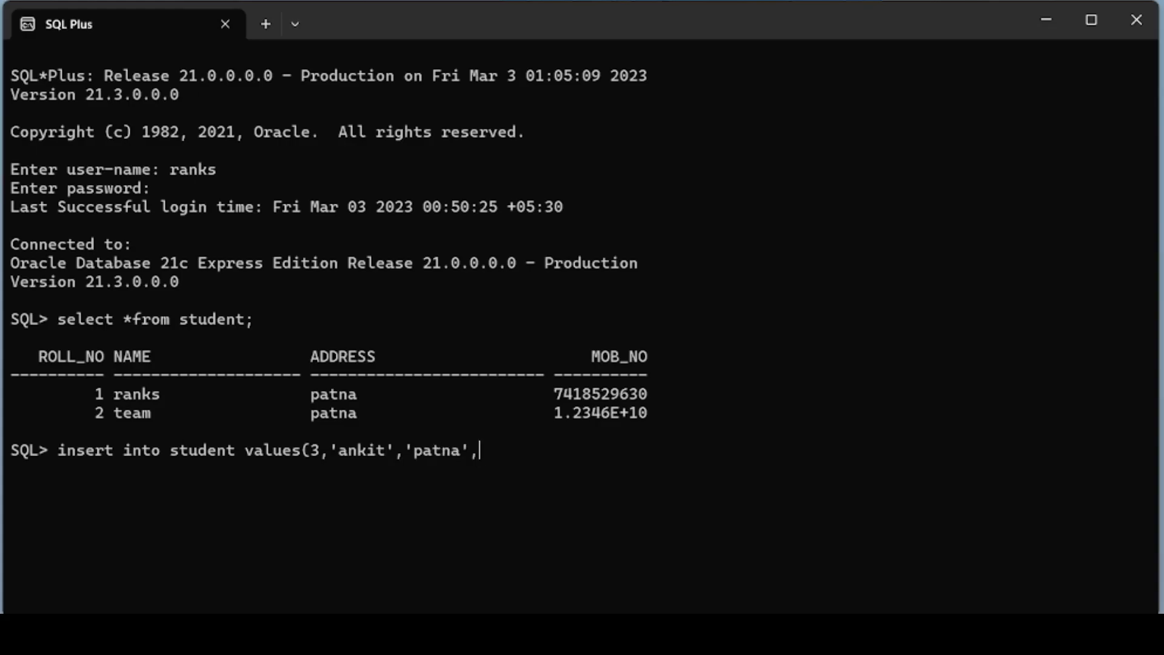
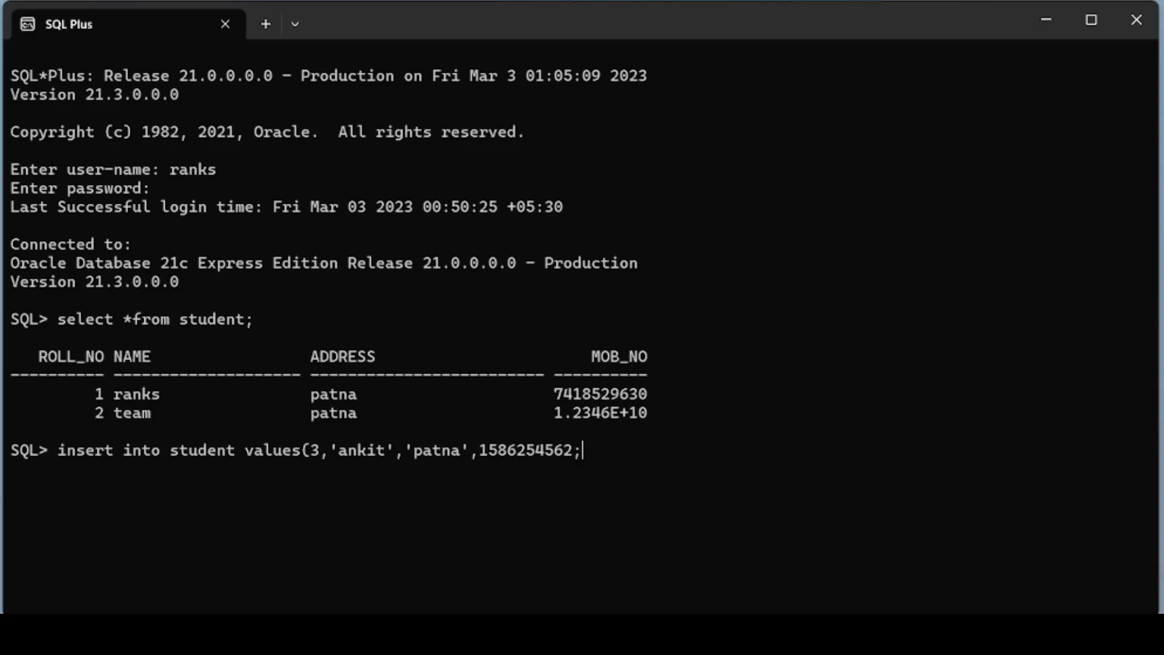
key("enter")
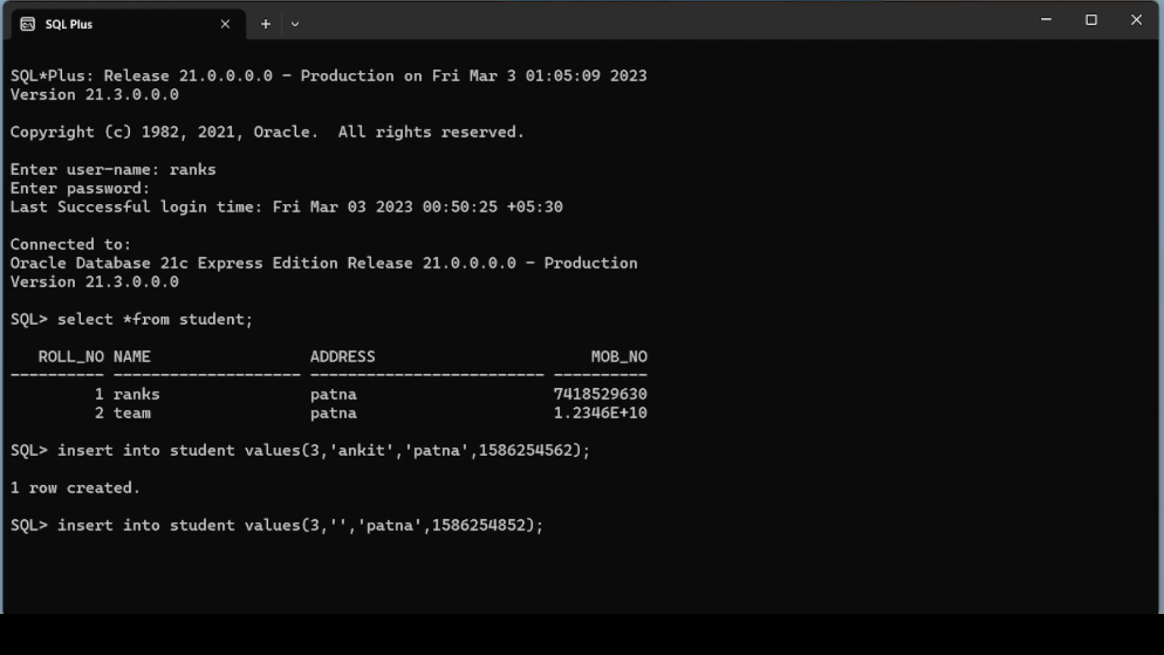
Insert rows 4 and 5 for mohan and vishal by editing the recalled statement
type("m")
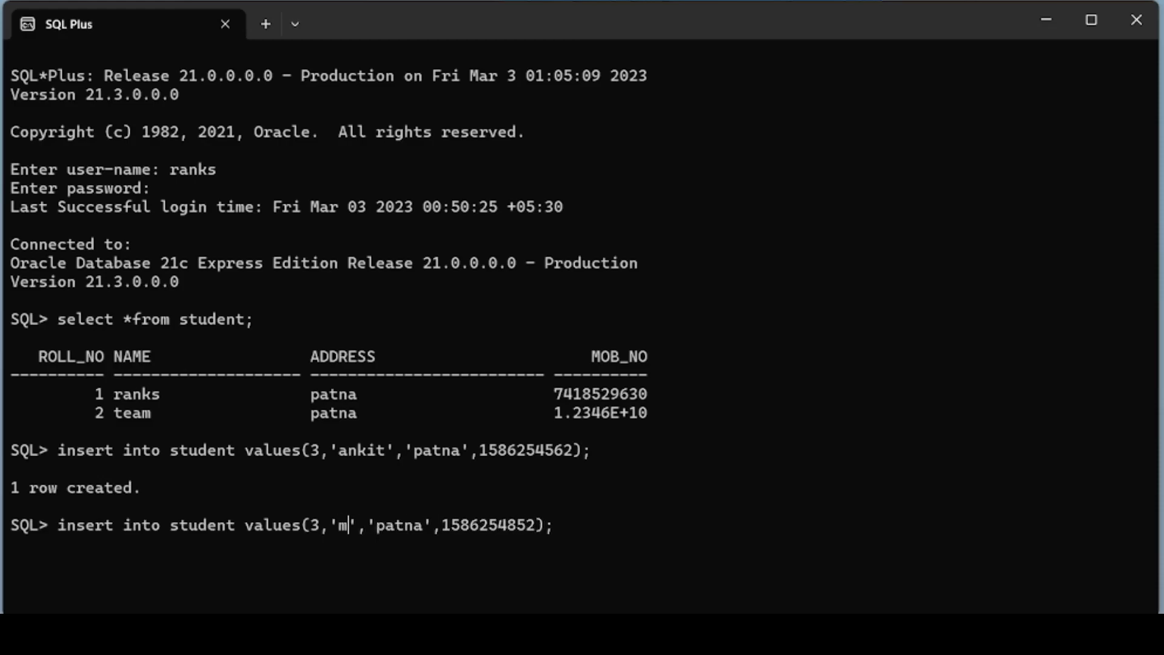
type("ohan")
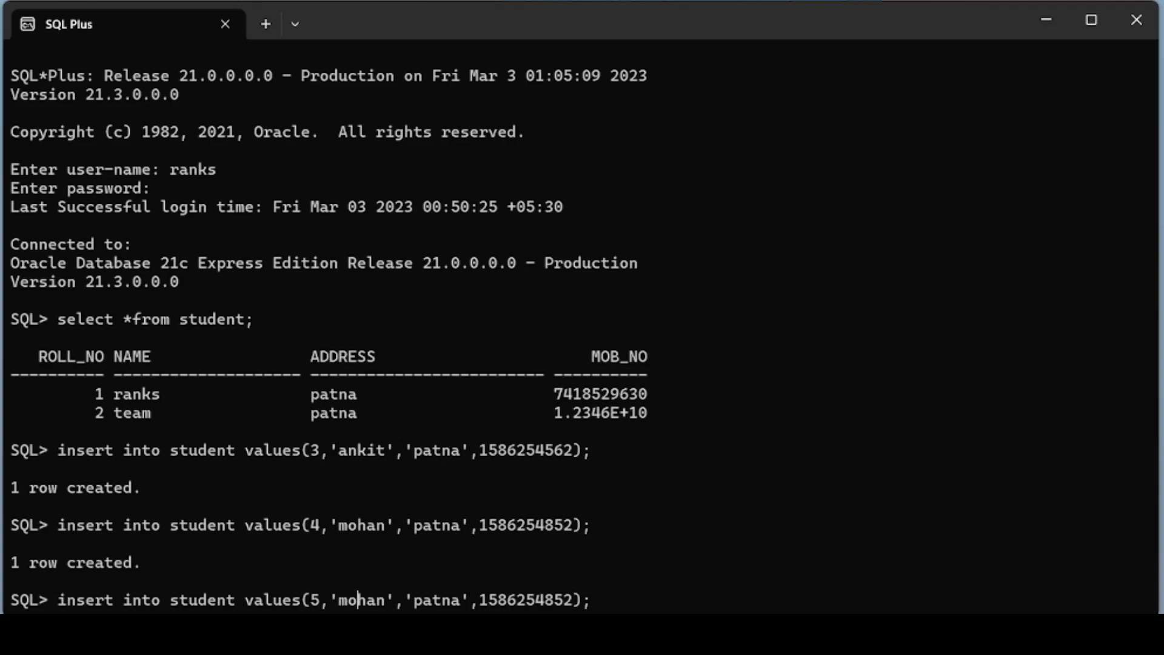
type("vishal")
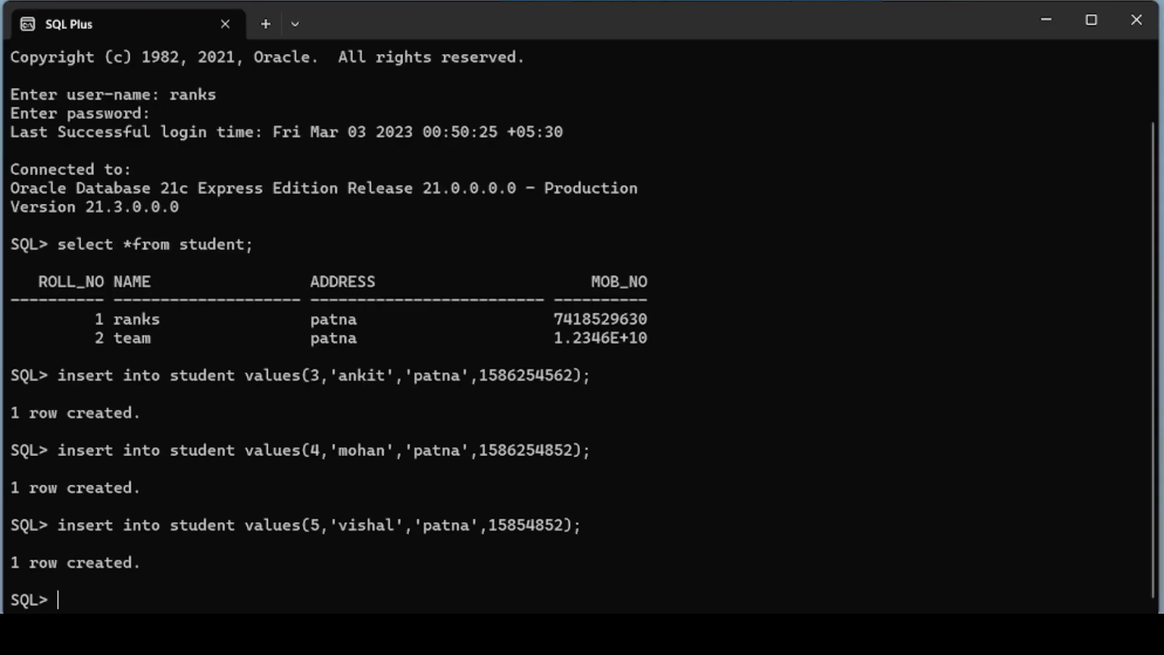
Re-run select * from student to list all five rows
type("sel")
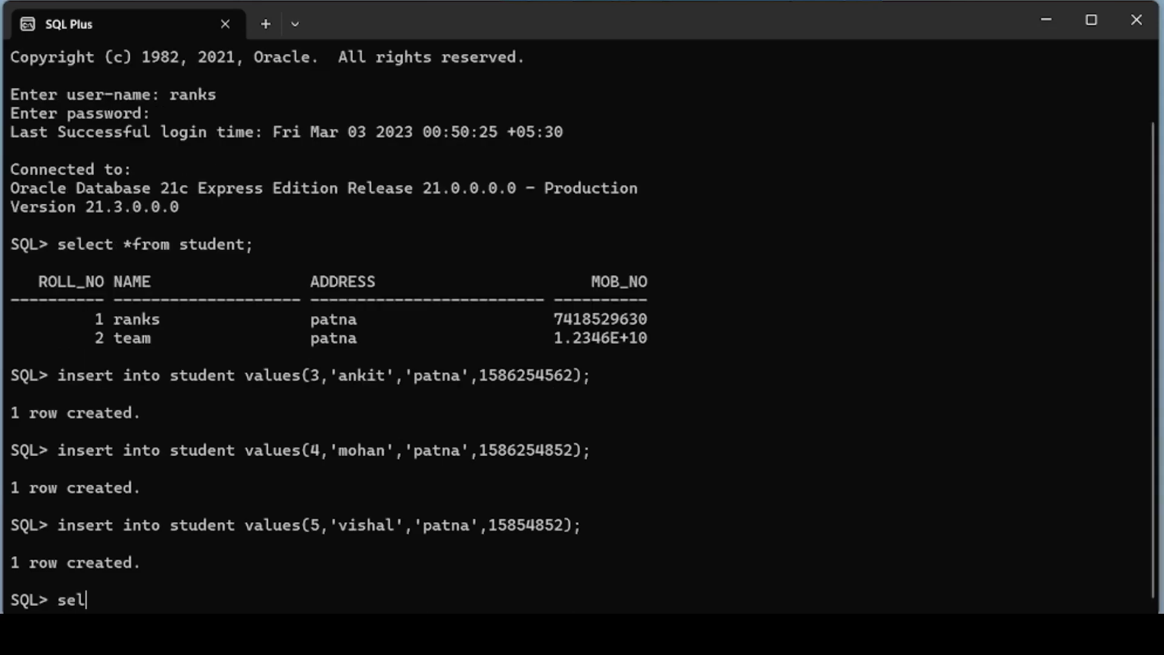
type("ect *f")
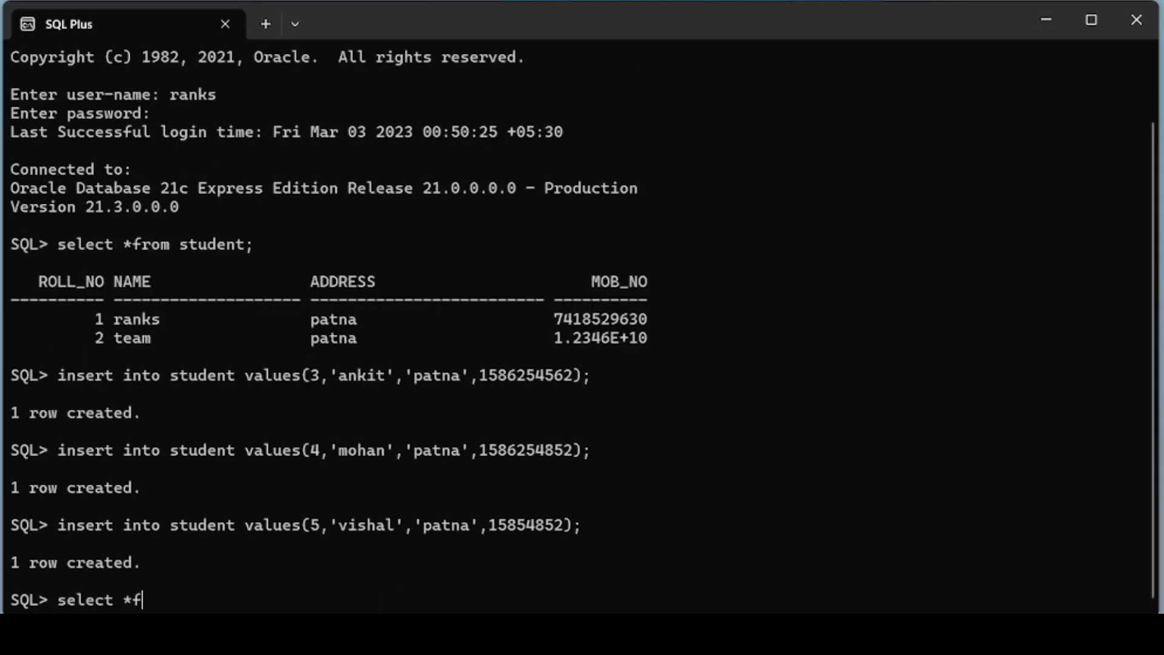
type("rom student;")
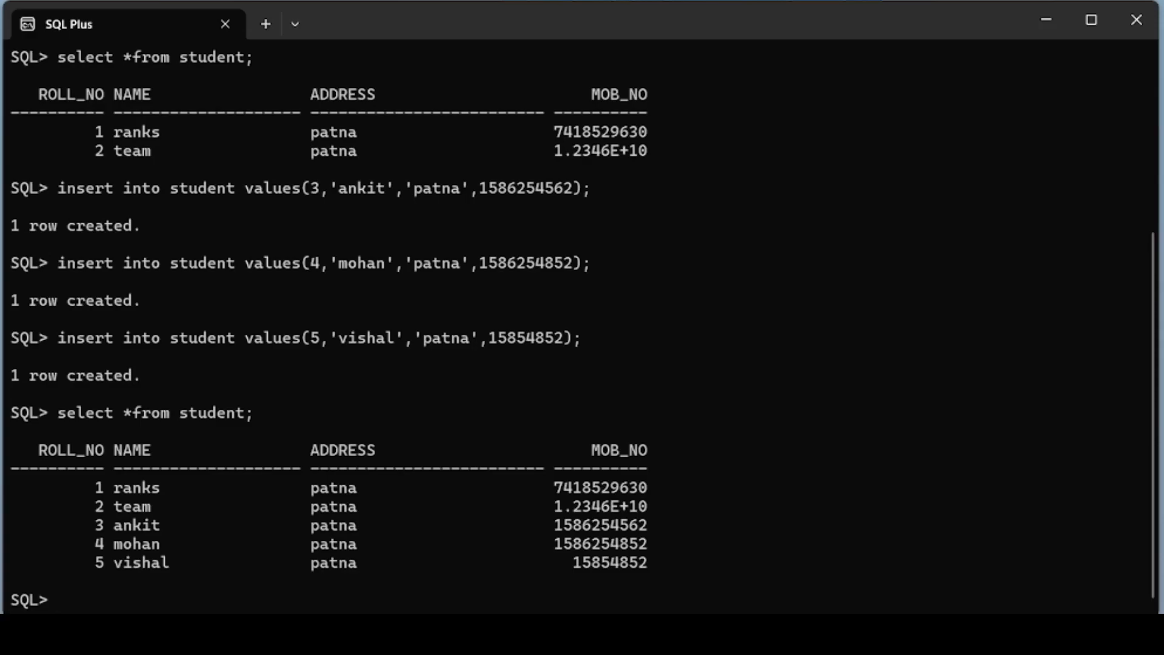
Delete the student row where name='ankit' and re-list the table
type("delete f")
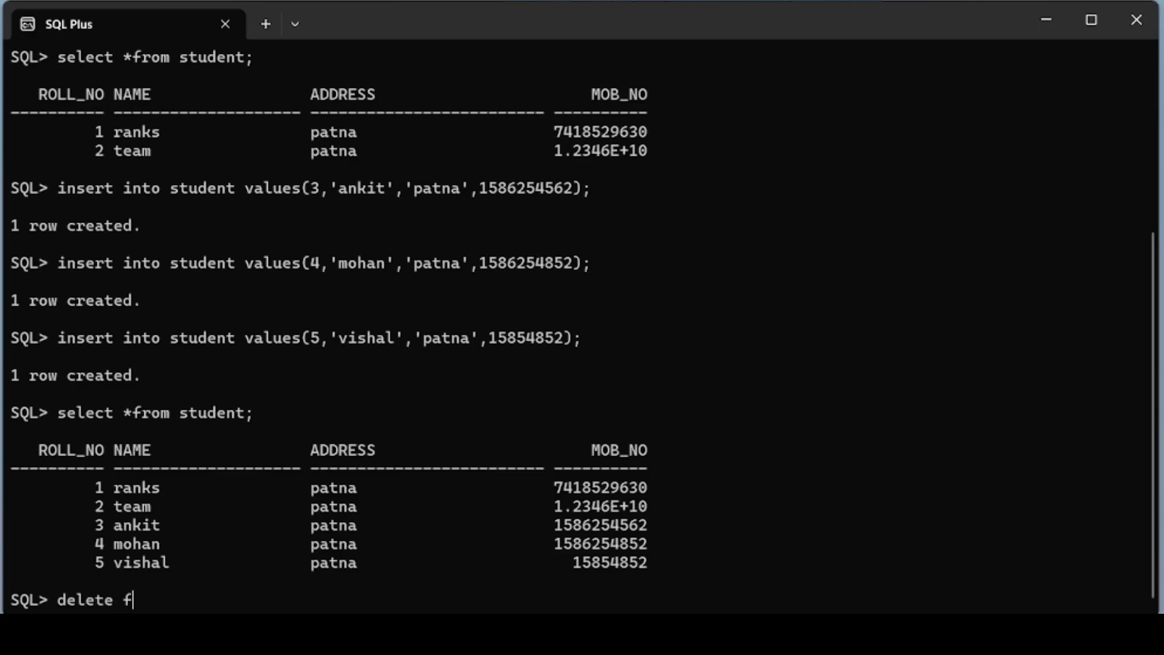
type("rom st")
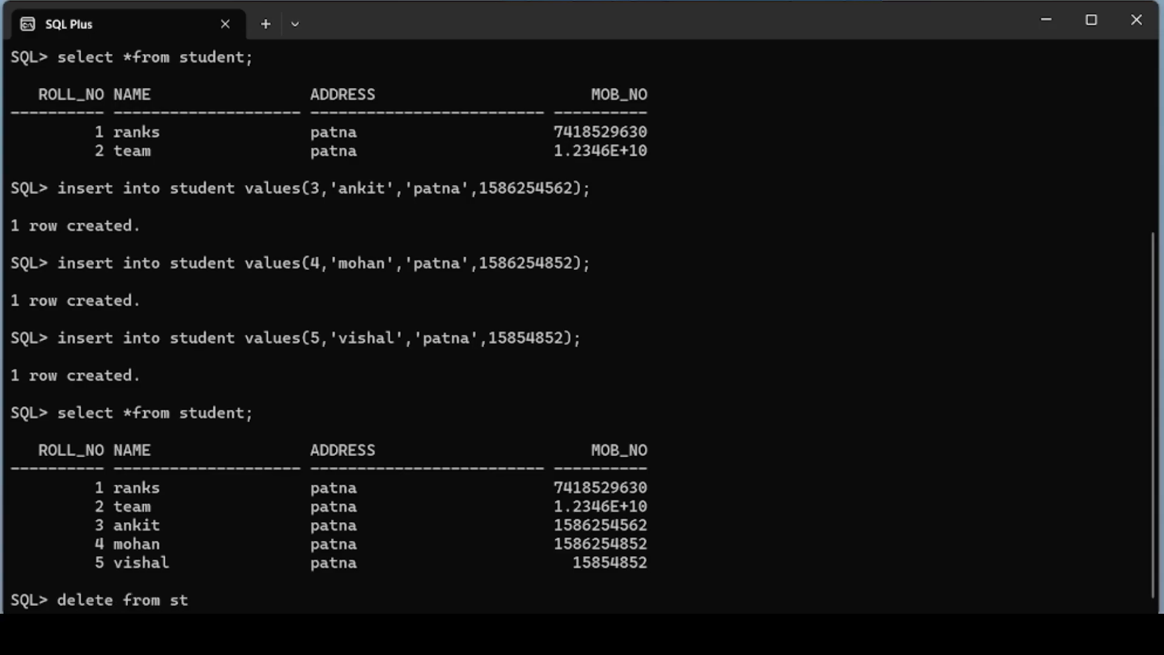
type("udent wh")
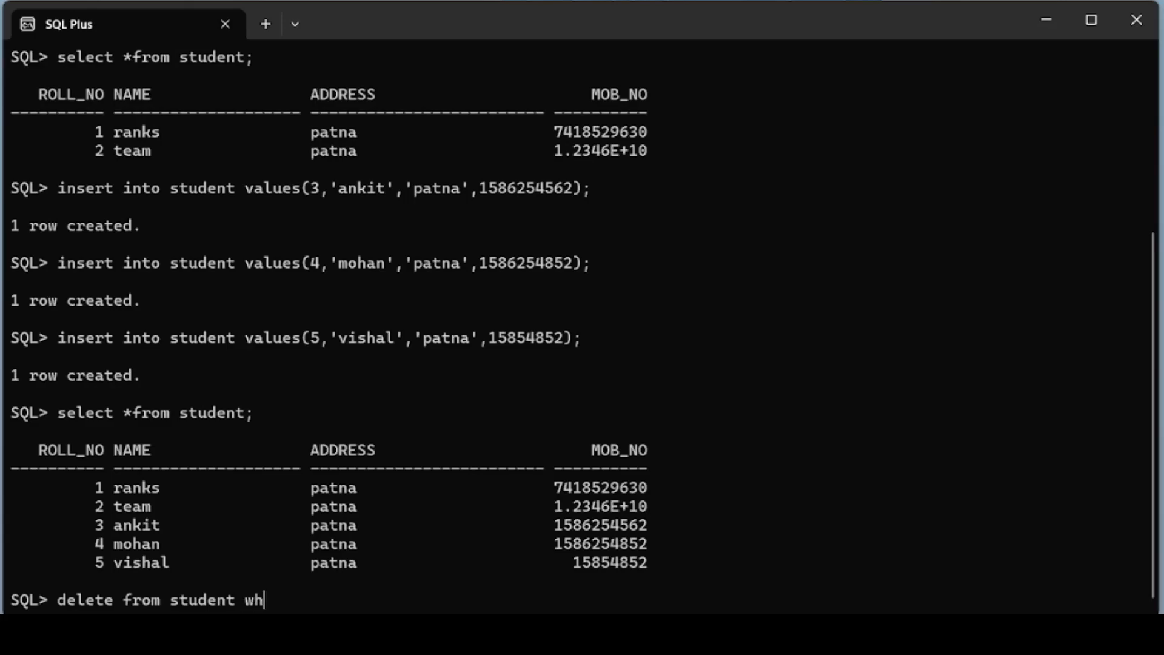
type("ere")
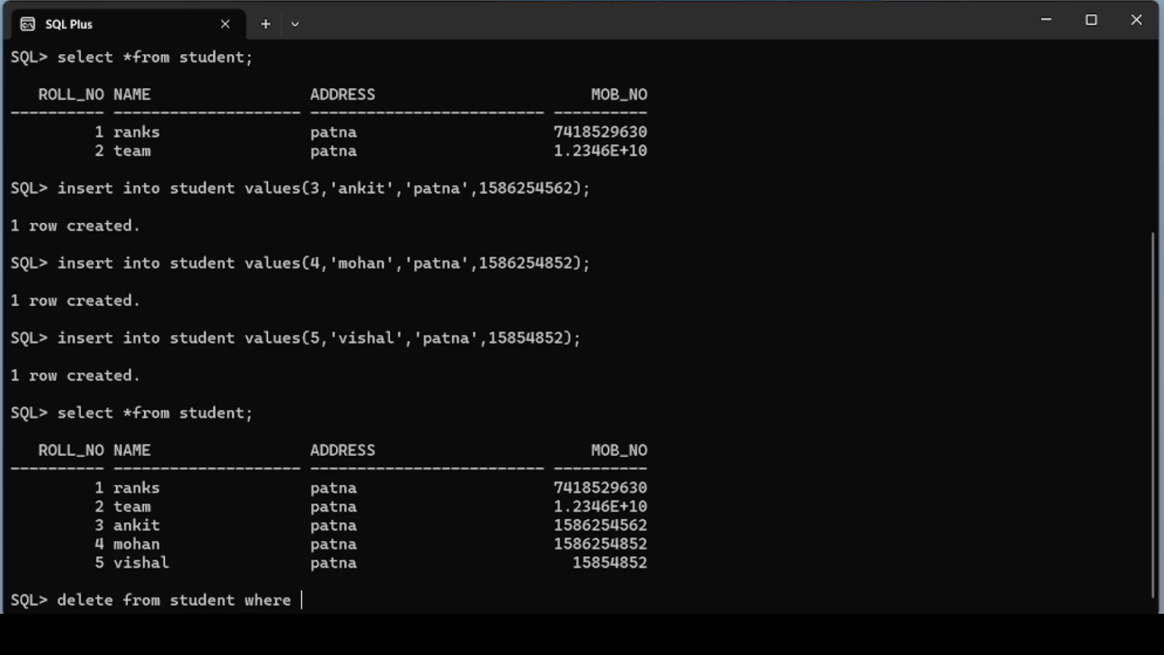
type("name=")
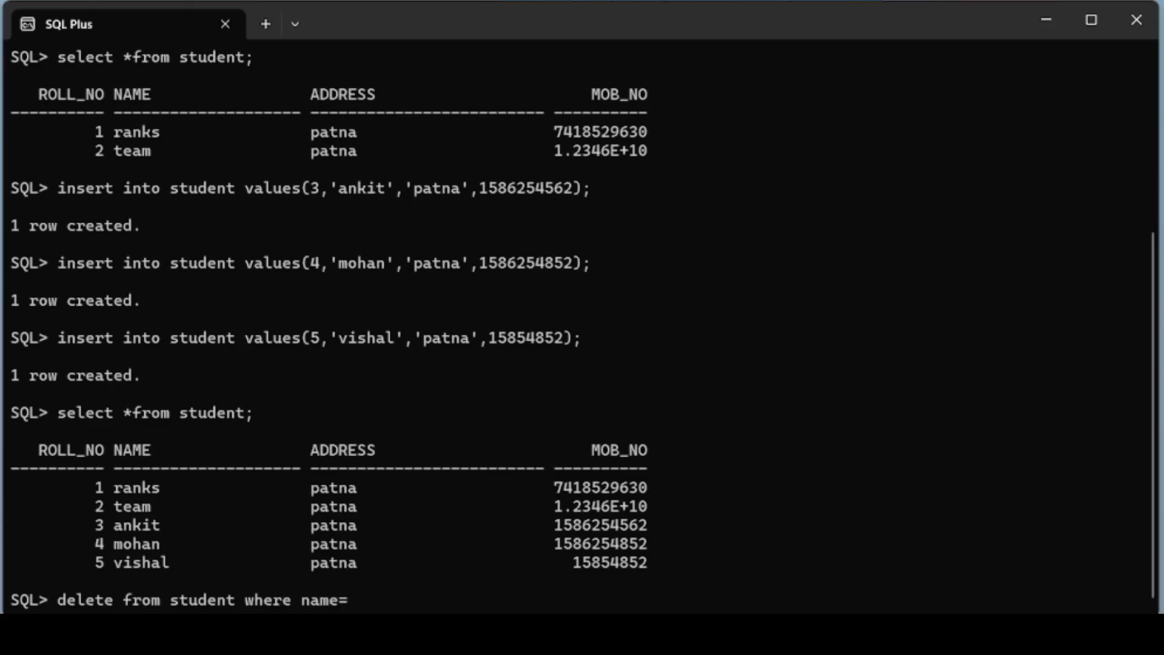
type("'ankit';")
type("select *from student;")
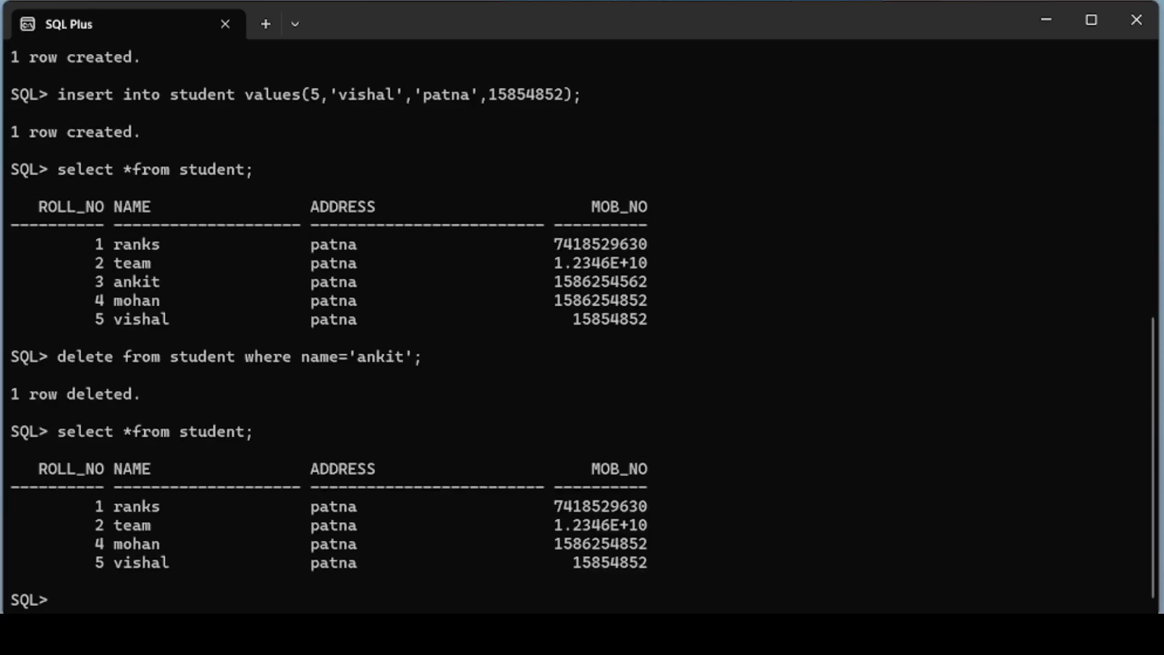
mouse_move(184, 544)
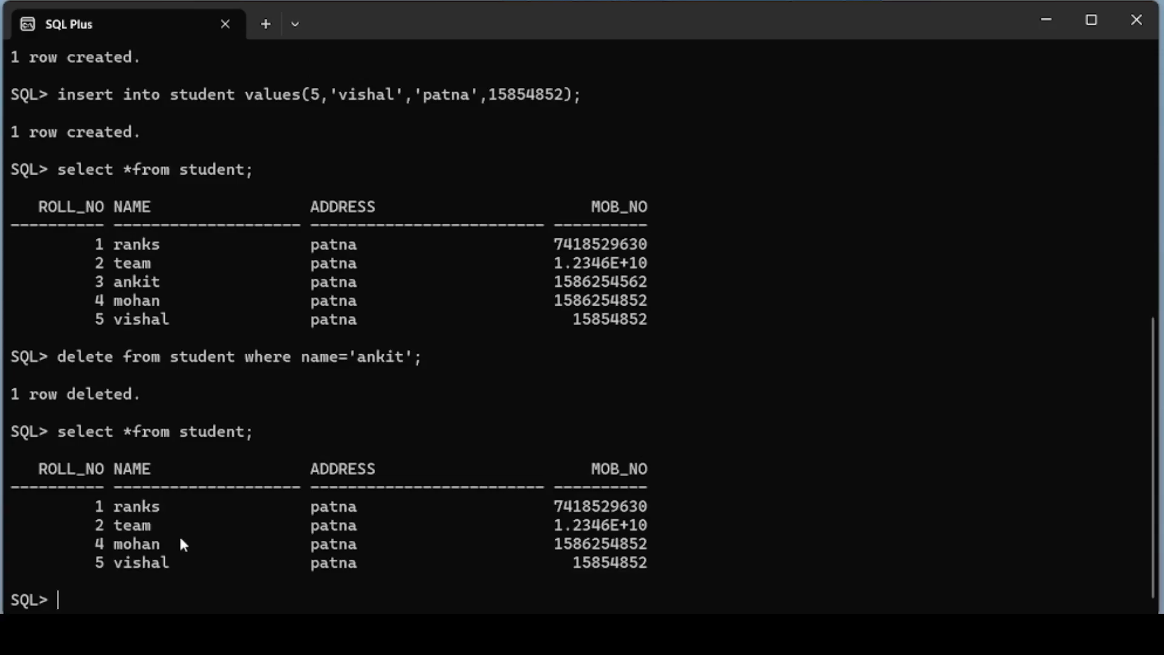
Delete the student row where name='mohan' and type a new select * query
type("delete from student where name='ankit';")
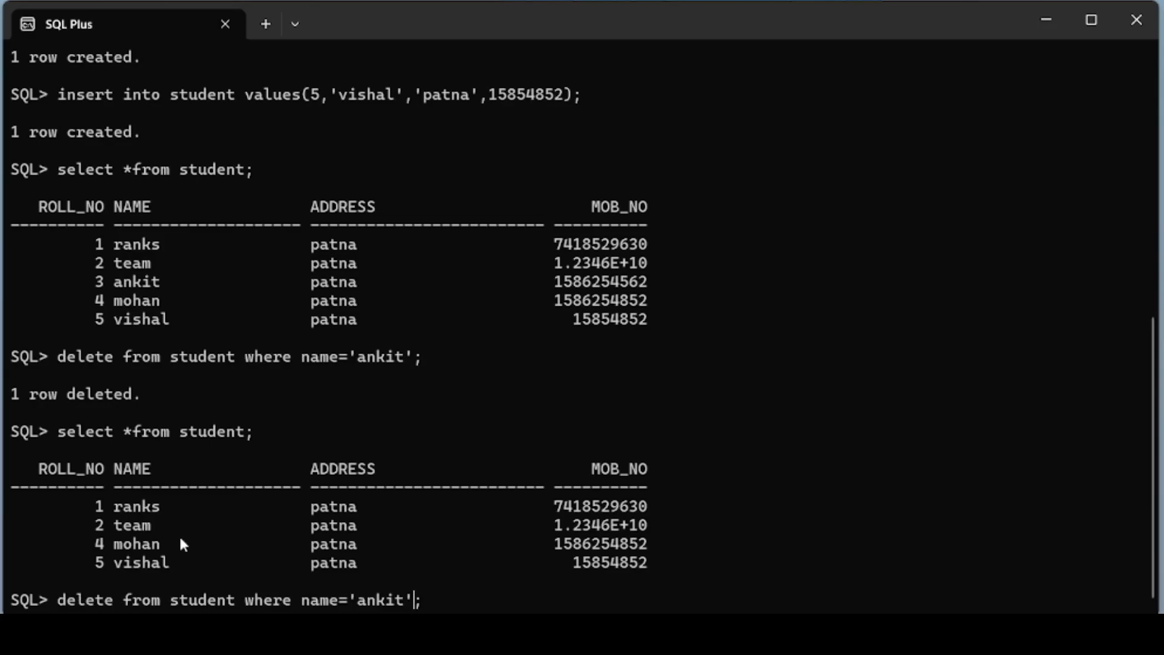
key("Backspace")
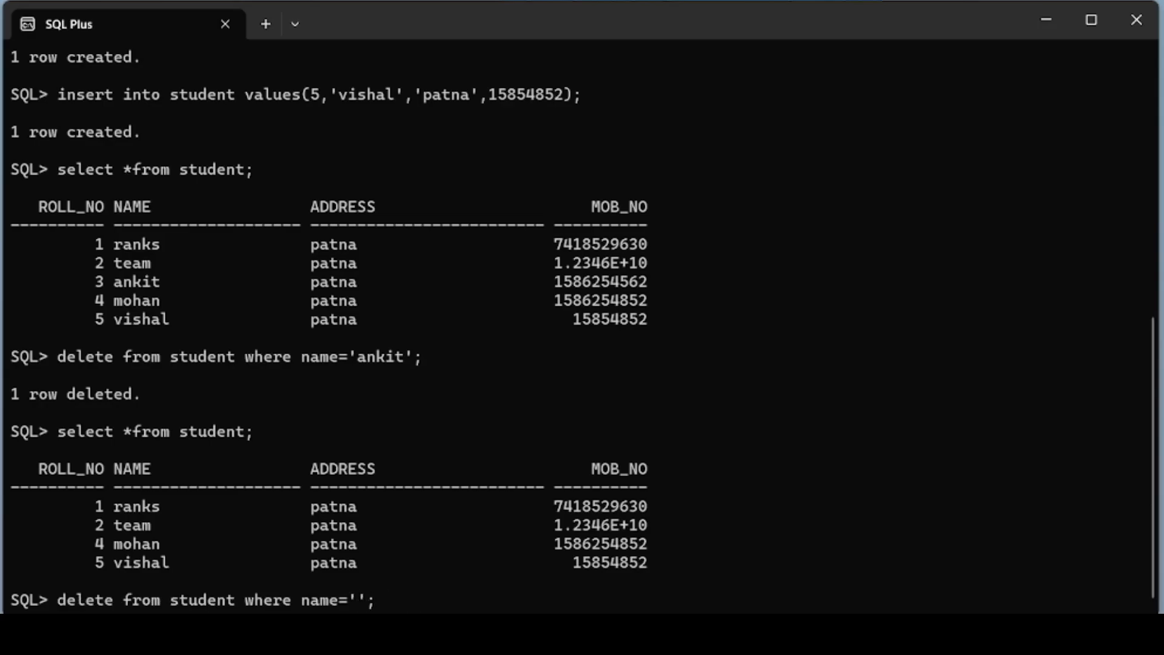
type("mohan")
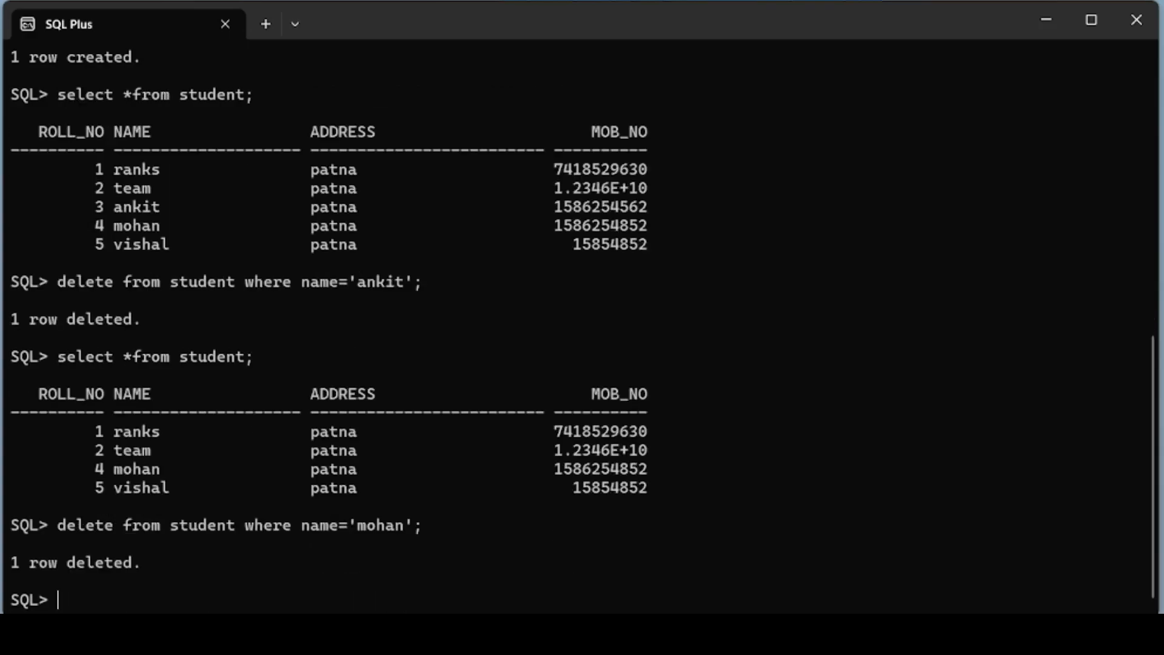
type("select *from student;")
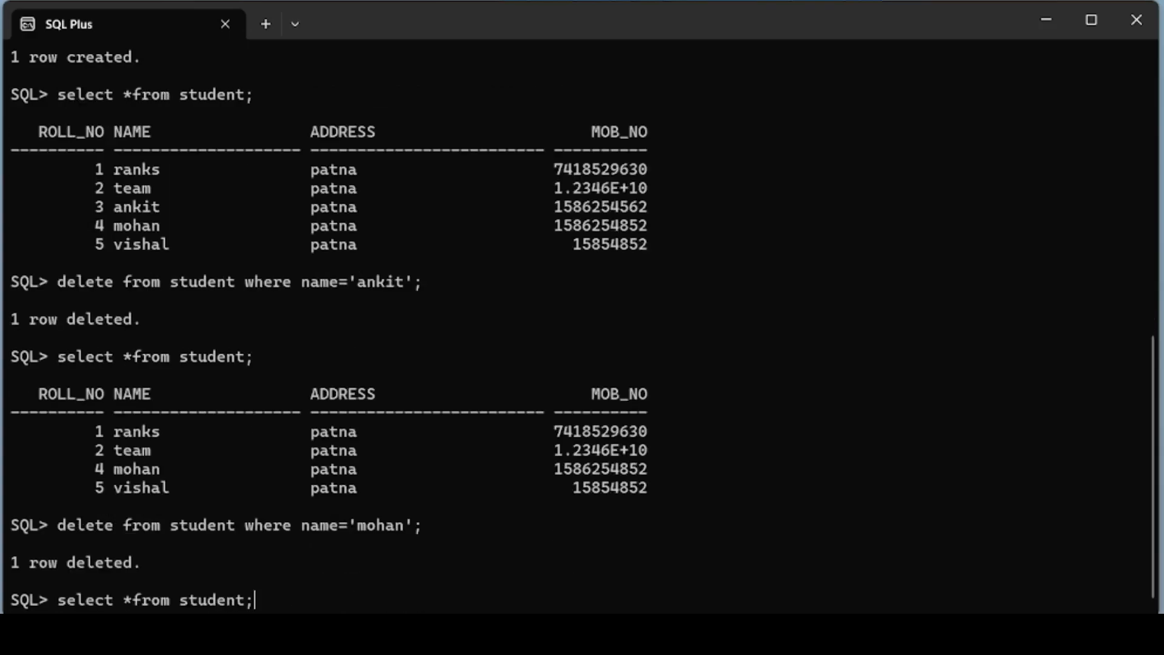